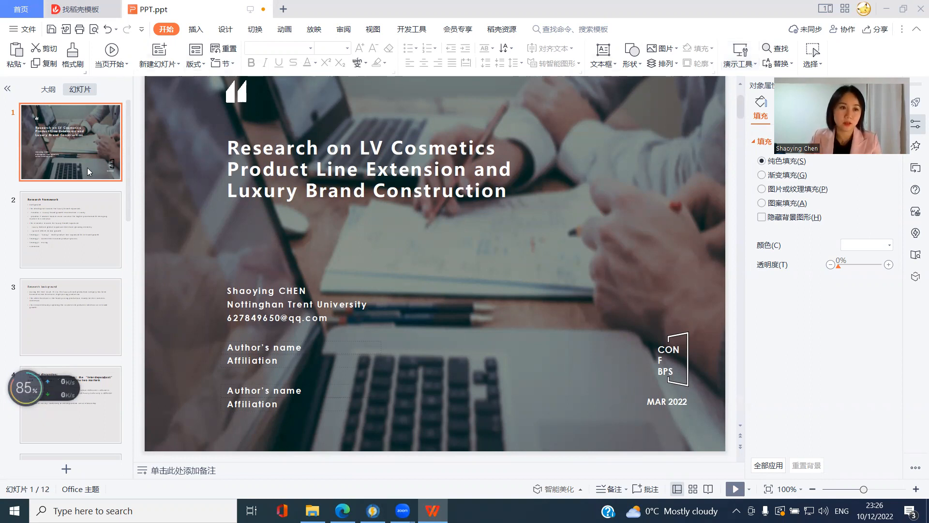
# Switch to slide 2 via its thumbnail in the Slides pane.
pyautogui.click(69, 231)
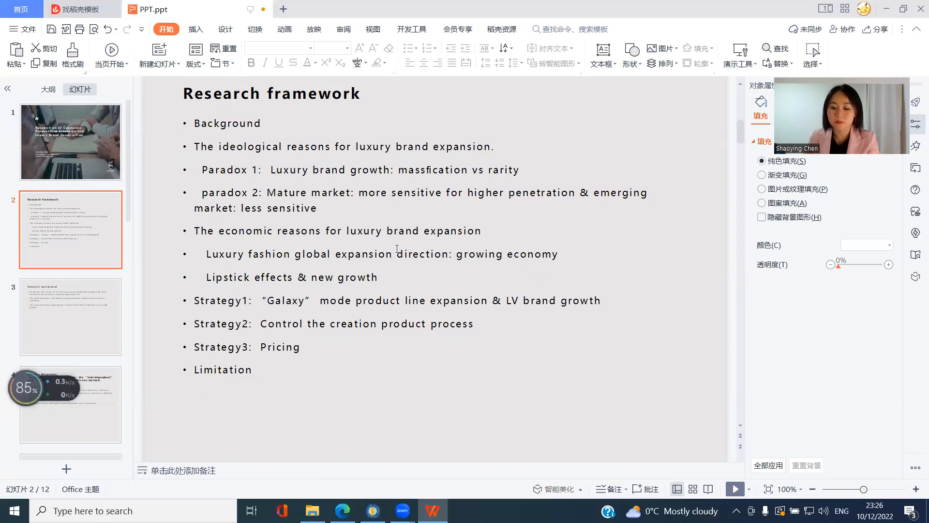
# Switch to slide 3 via its thumbnail in the Slides pane.
pyautogui.click(70, 315)
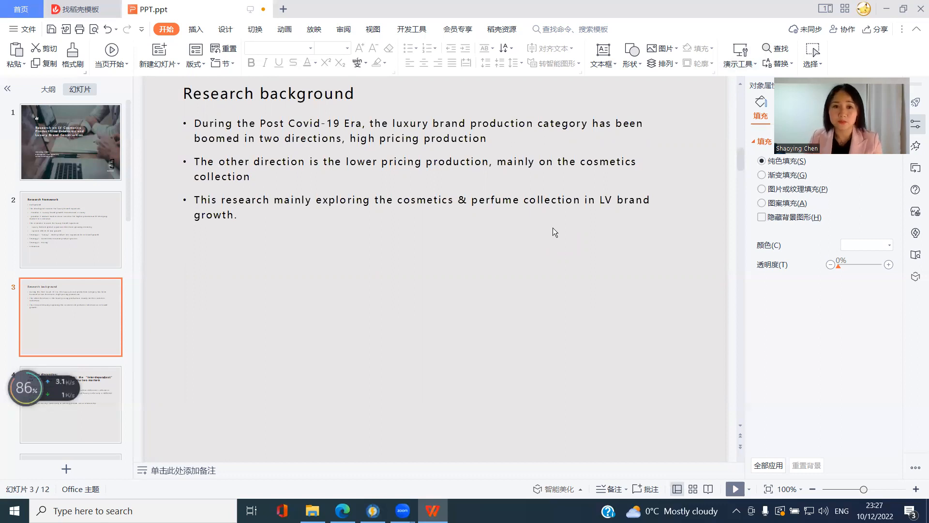
# Switch to slide 4 via its thumbnail in the Slides pane.
pyautogui.click(70, 405)
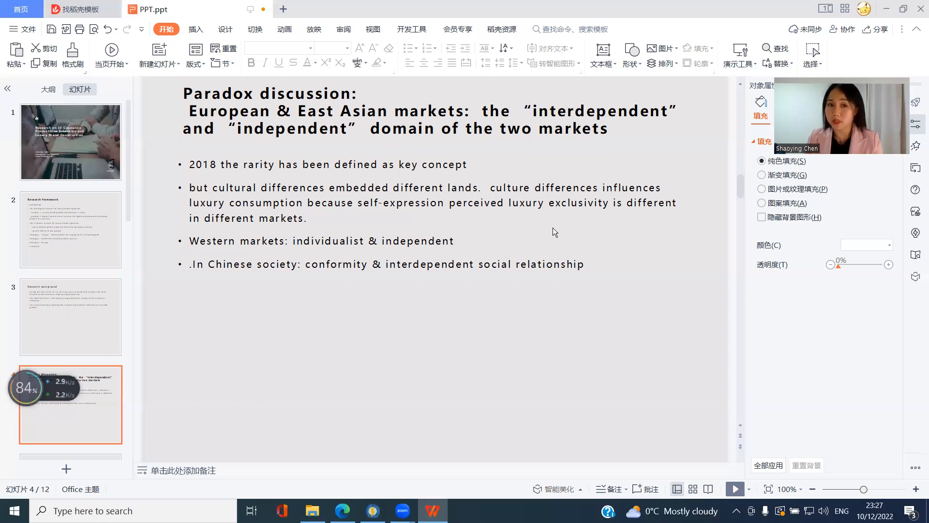
pyautogui.moveTo(552, 229)
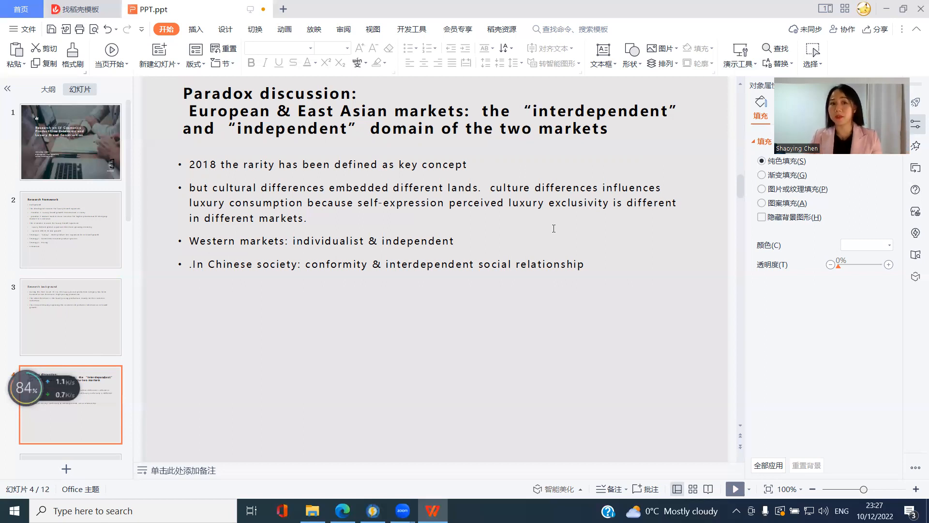